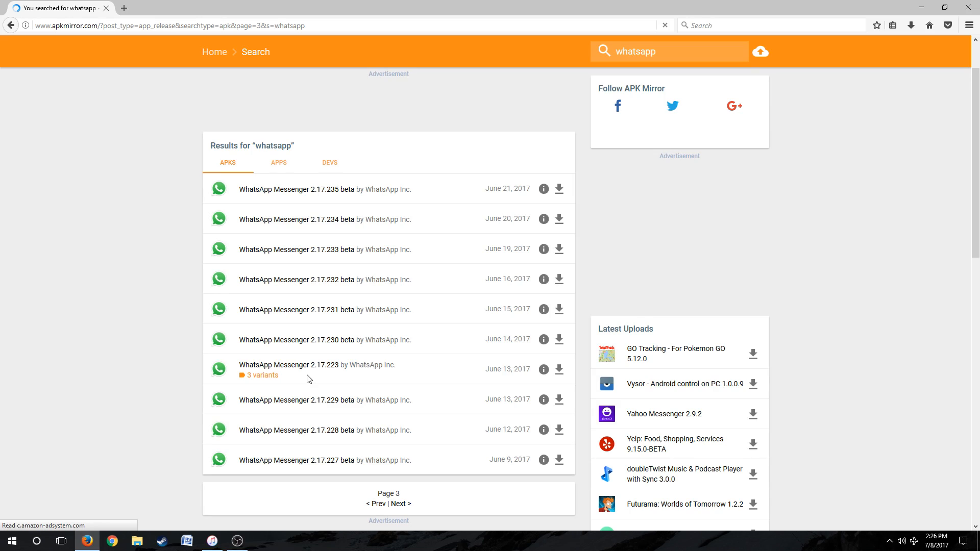
{"action": "mouse_move", "coordinate": [269, 383]}
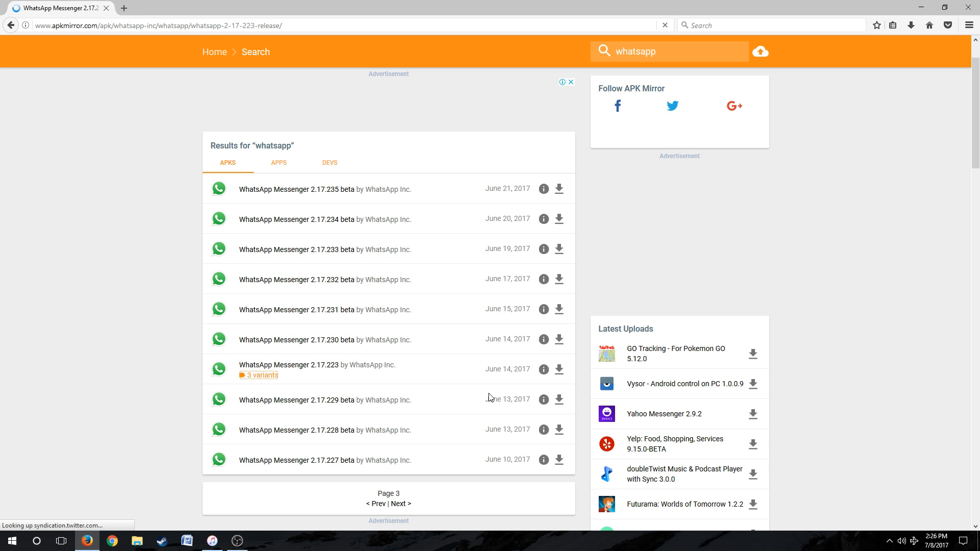
From the WhatsApp 2.17.223 release page, reach Download and choose the 451862 arm variant
{"action": "left_click", "coordinate": [288, 365]}
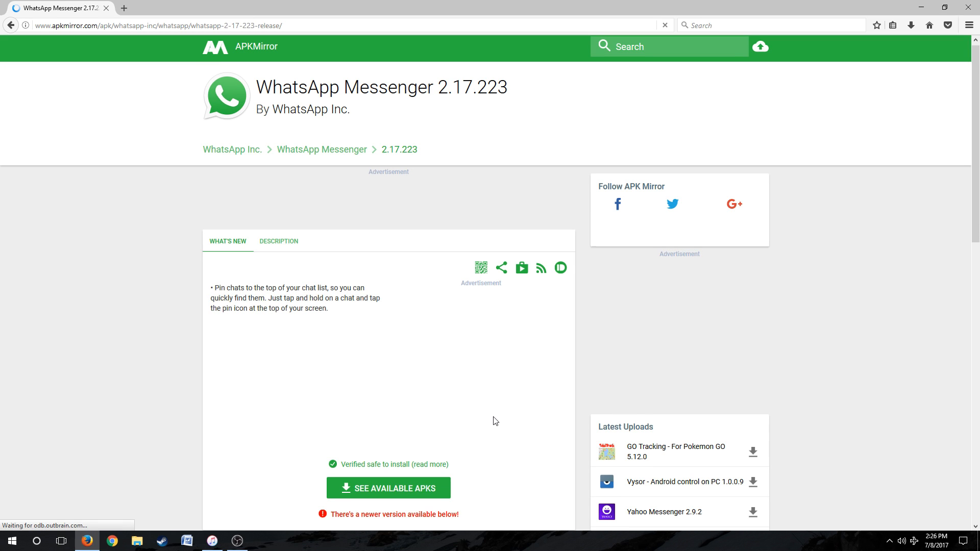
{"action": "scroll", "scroll_direction": "down", "scroll_amount": 3}
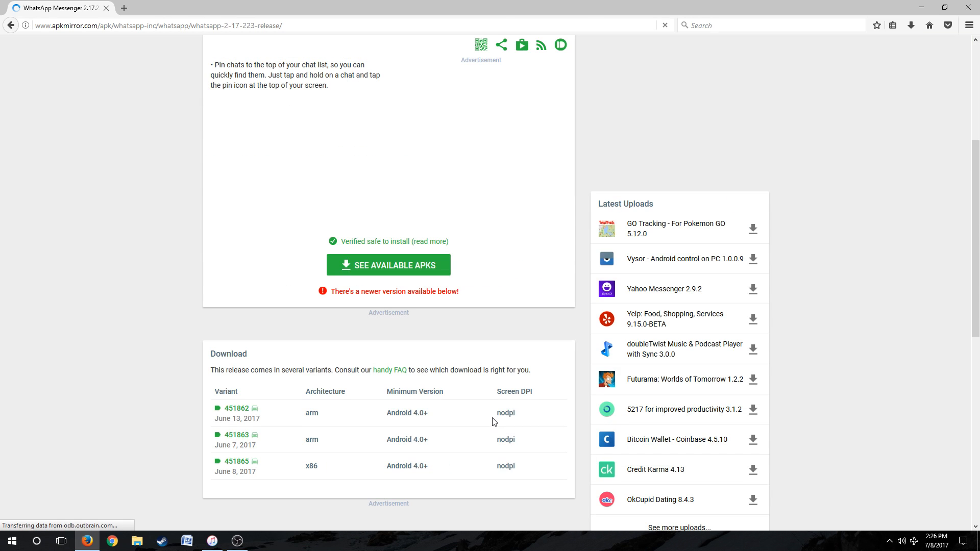
{"action": "scroll", "scroll_direction": "down", "scroll_amount": 3}
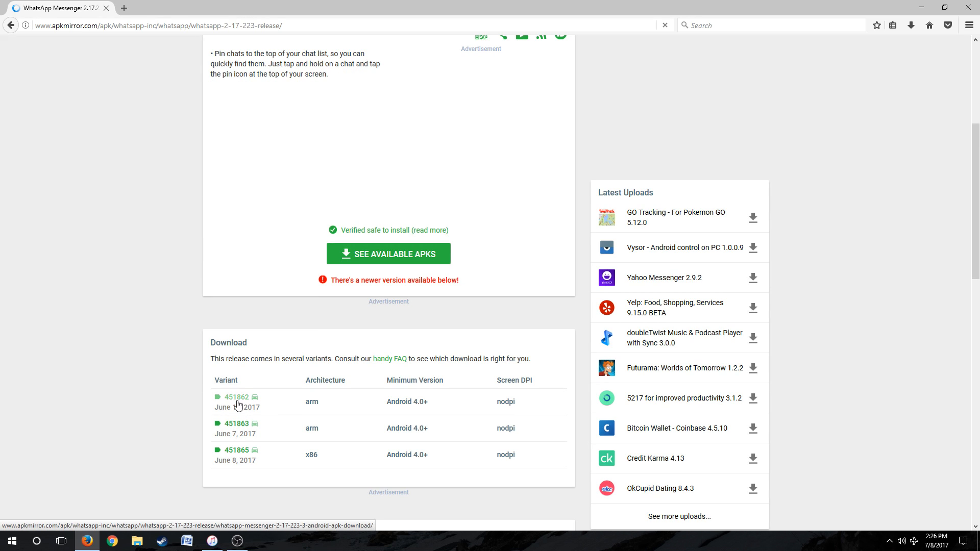
{"action": "left_click", "coordinate": [236, 397]}
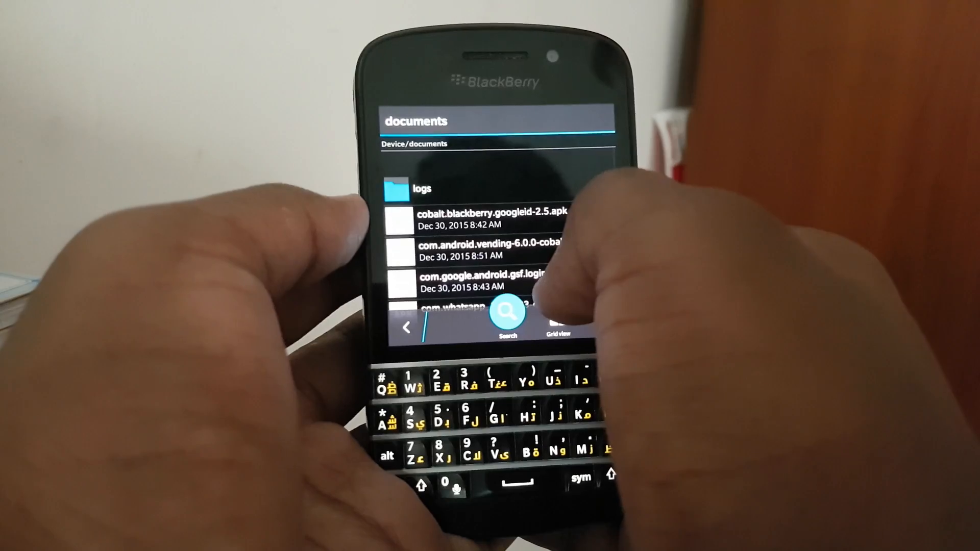
Launch the com.whatsapp 2.17.223 APK from the documents folder to reach WhatsApp's welcome screen
{"action": "scroll", "scroll_direction": "down", "scroll_amount": 3}
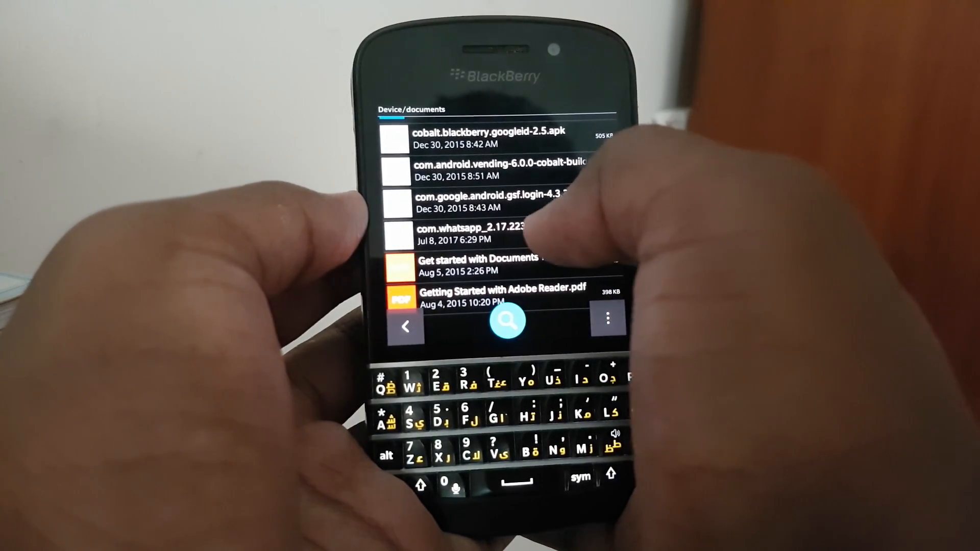
{"action": "left_click", "coordinate": [508, 320]}
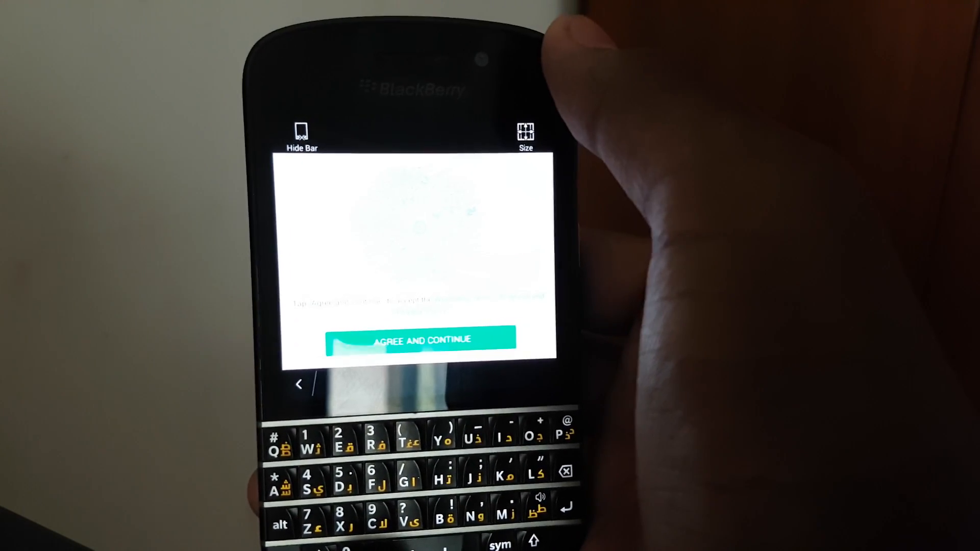
In App Appearance, choose Zoomed out, Full screen instead of Full Size
{"action": "left_click", "coordinate": [523, 132]}
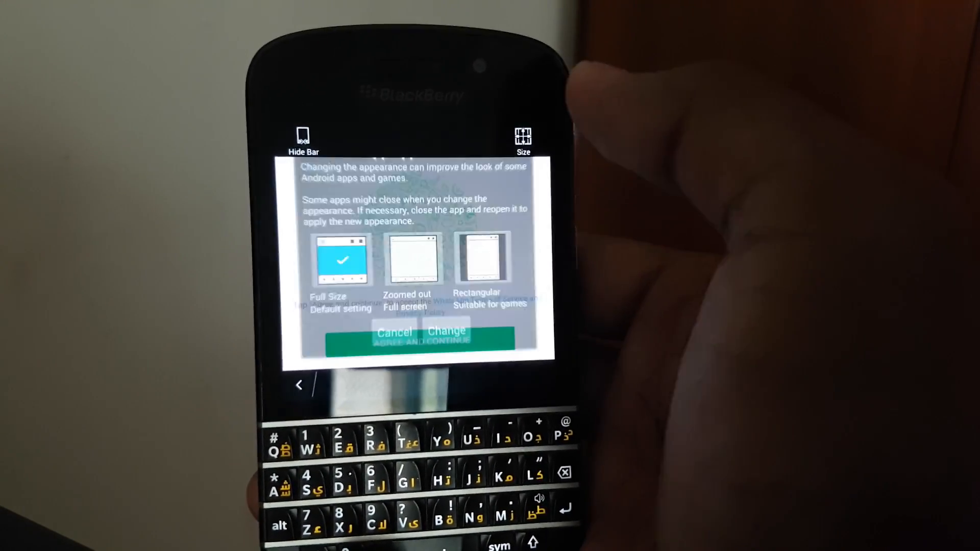
{"action": "left_click", "coordinate": [408, 260]}
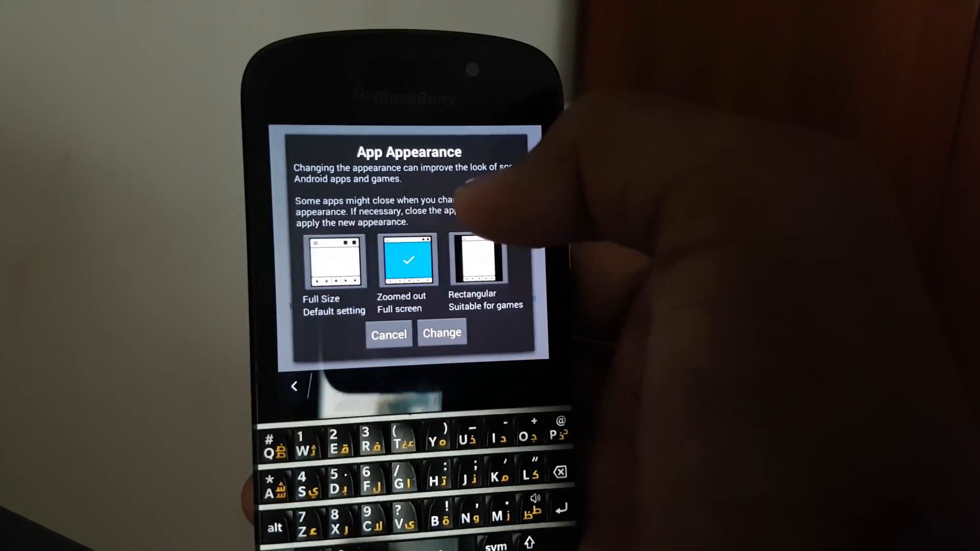